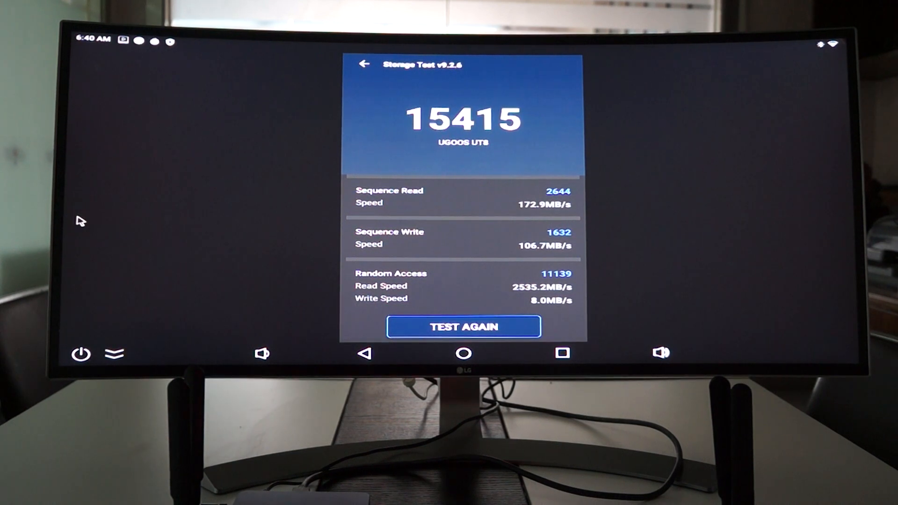
pyautogui.moveTo(126, 251)
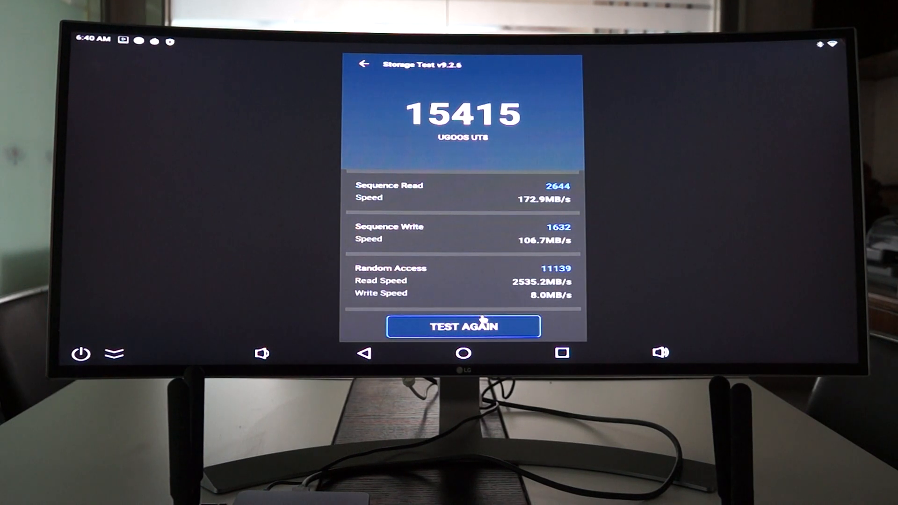
# - Review the 15415 storage score, return to AnTuTu home and trigger the 'Tap again to exit' prompt
pyautogui.click(363, 63)
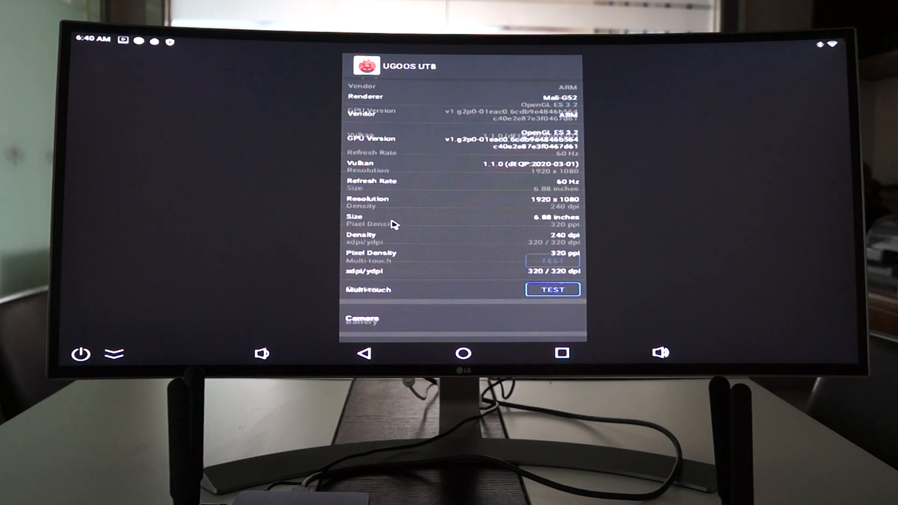
pyautogui.scroll(-3)
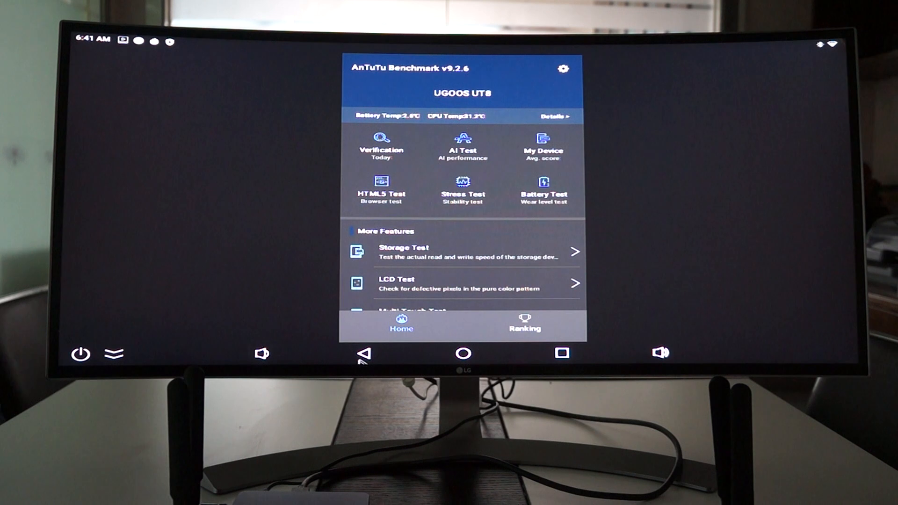
pyautogui.click(364, 354)
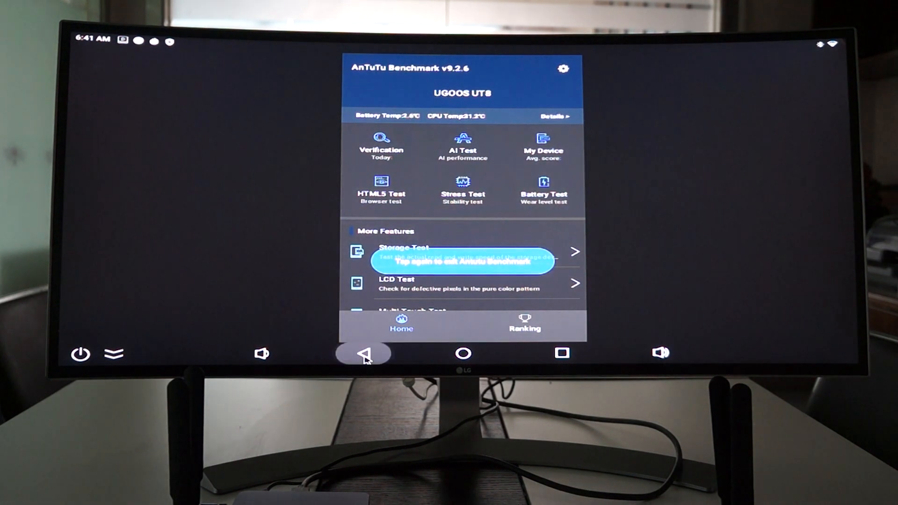
# - Exit AnTuTu and browse AIDA64's System, CPU, Display, Network and Android 11 pages
pyautogui.click(365, 354)
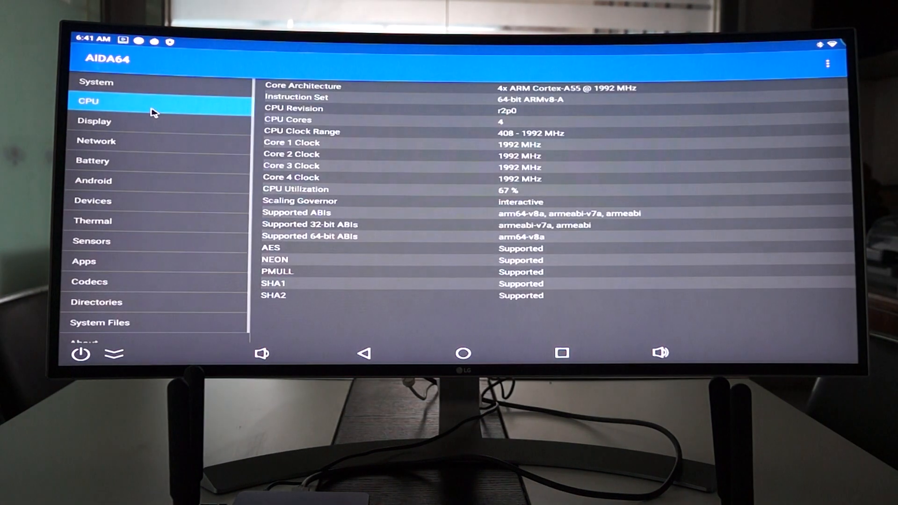
pyautogui.click(95, 81)
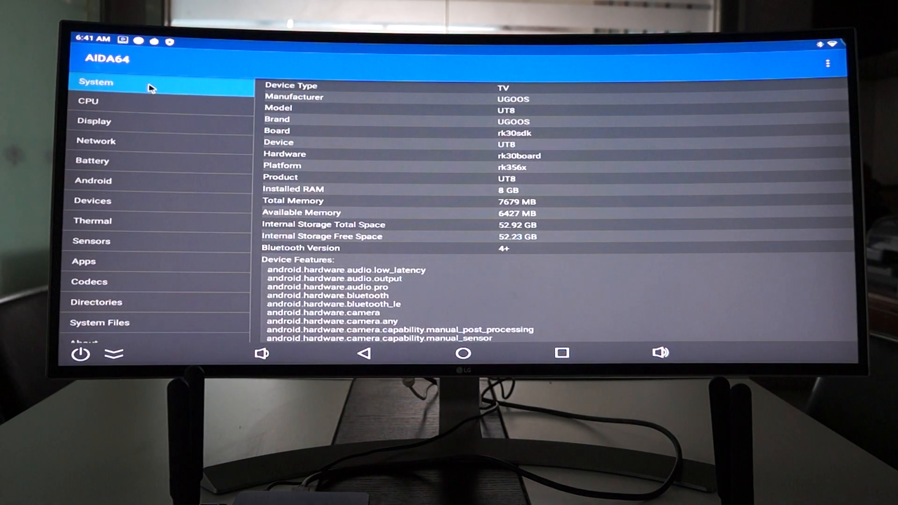
pyautogui.scroll(-3)
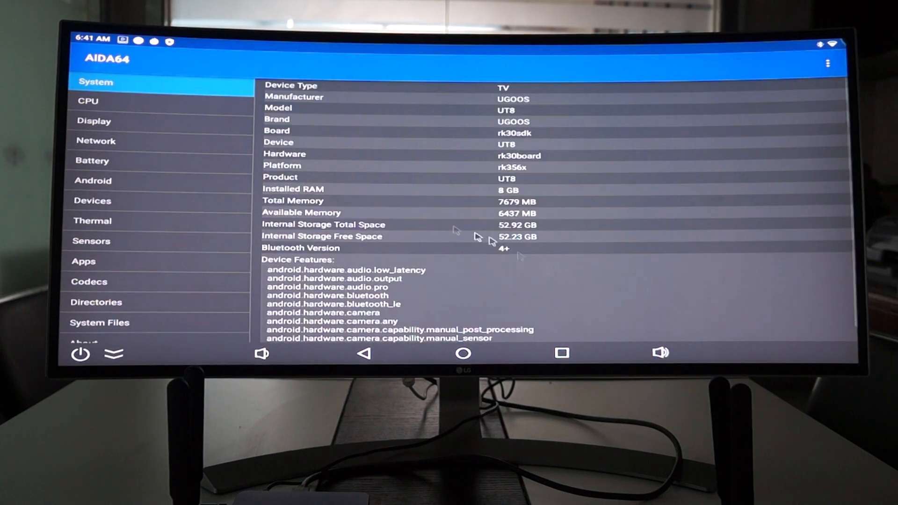
pyautogui.click(89, 101)
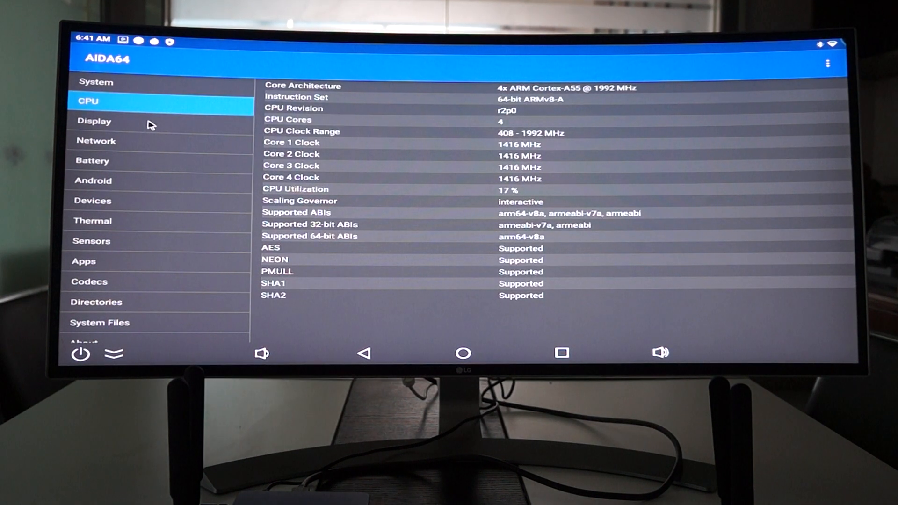
pyautogui.click(94, 120)
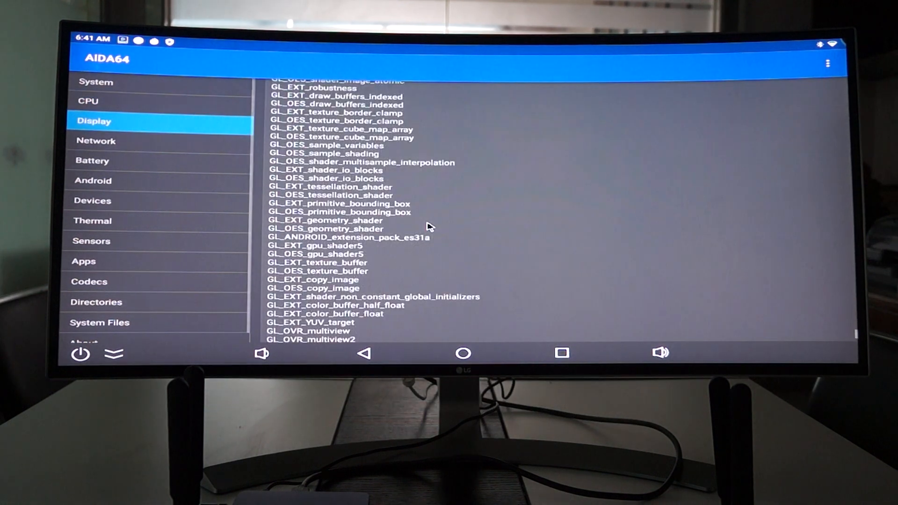
pyautogui.scroll(-3)
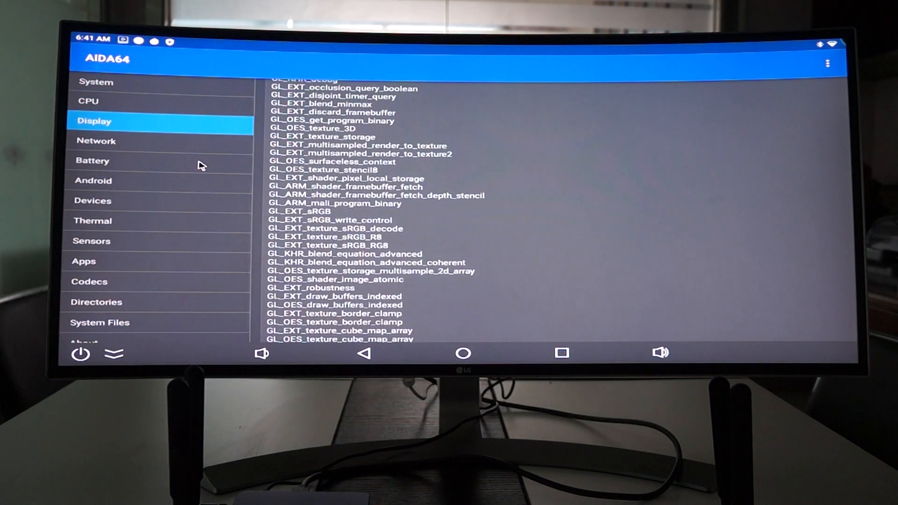
pyautogui.click(96, 140)
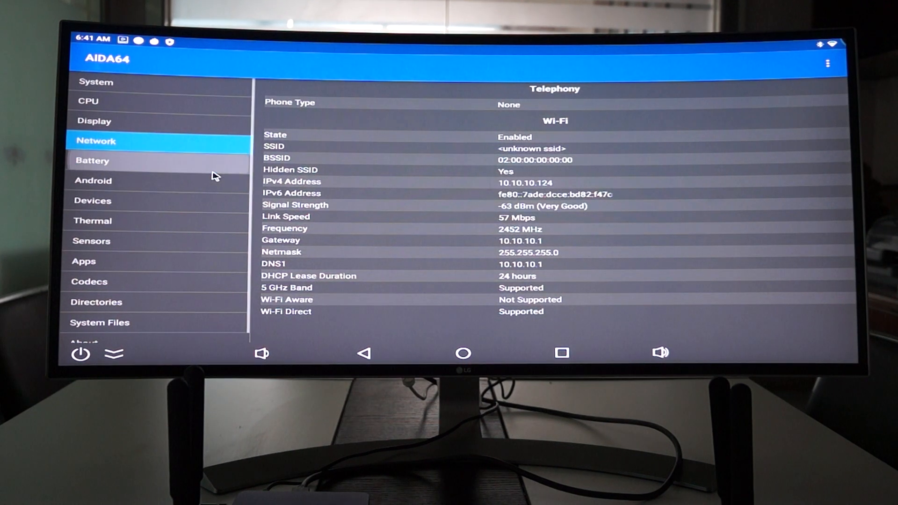
pyautogui.click(92, 181)
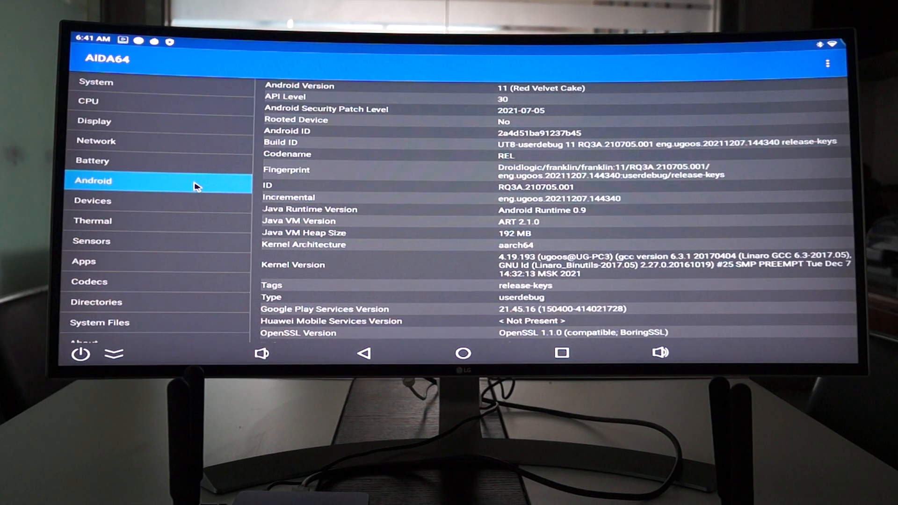
# - Open AIDA64 Devices and scroll through USB controllers, Mali-G52 OpenCL and Vulkan properties
pyautogui.click(92, 201)
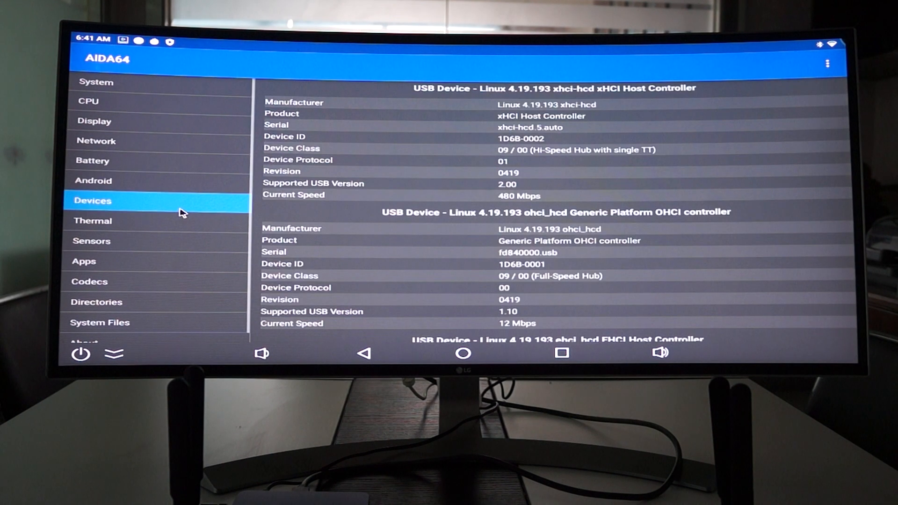
pyautogui.scroll(-3)
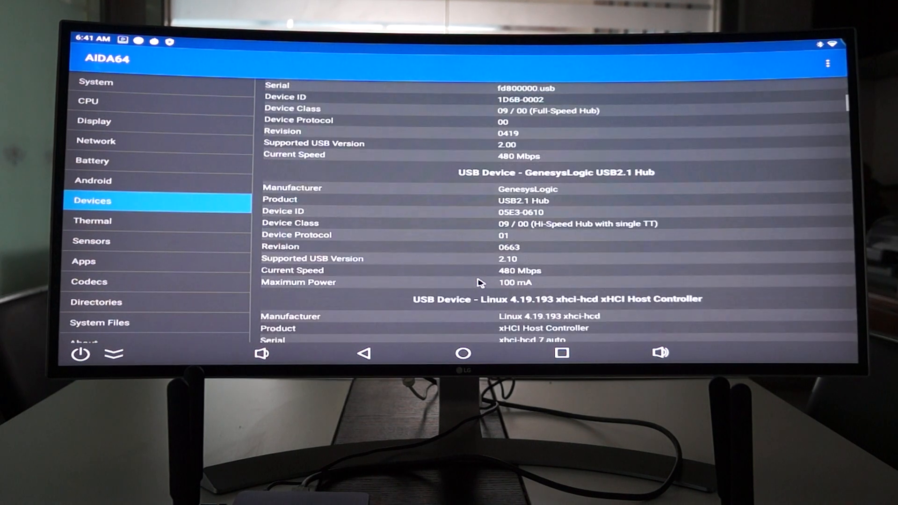
pyautogui.scroll(-3)
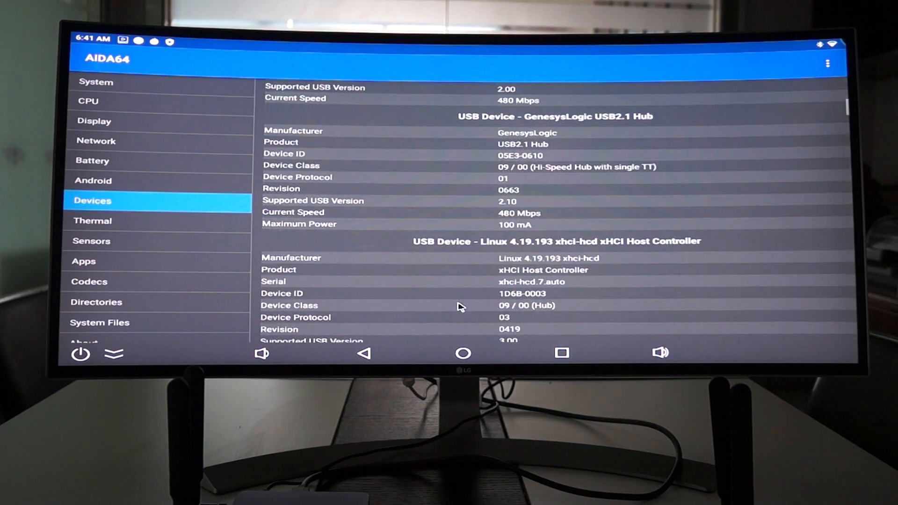
pyautogui.scroll(-3)
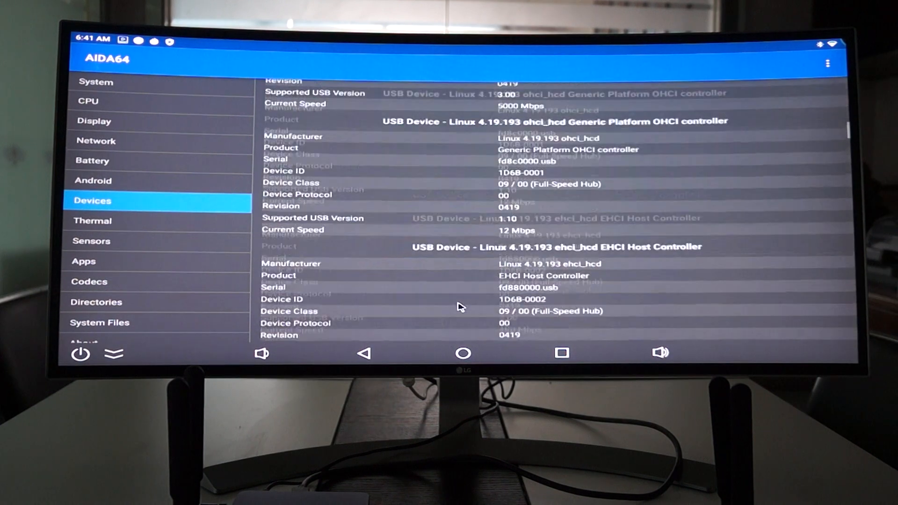
pyautogui.scroll(-3)
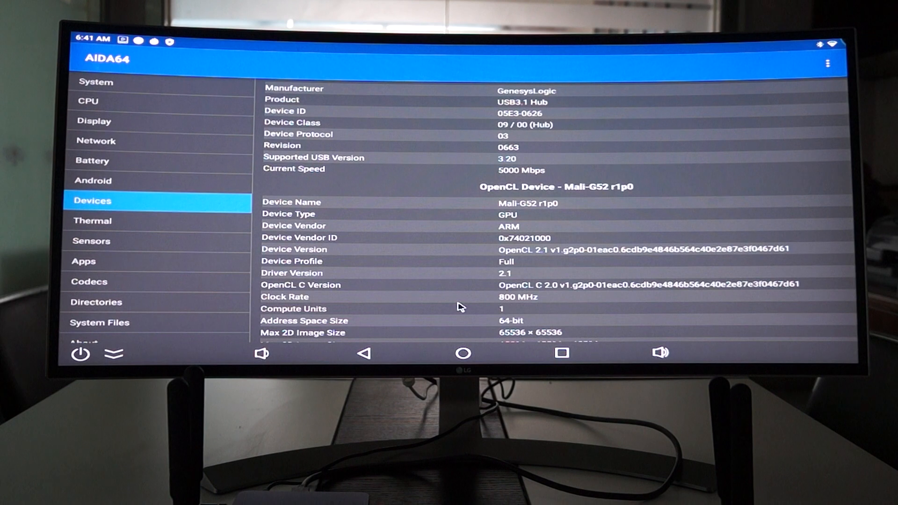
pyautogui.scroll(-3)
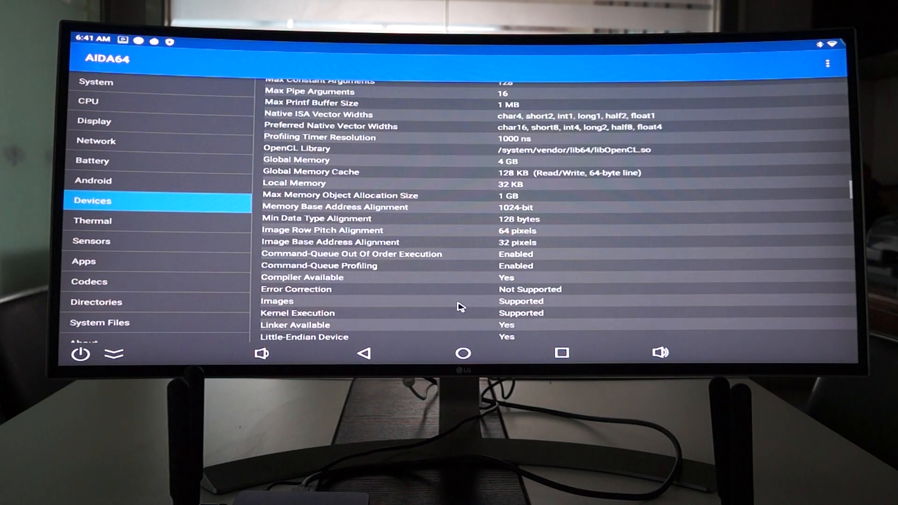
pyautogui.scroll(-3)
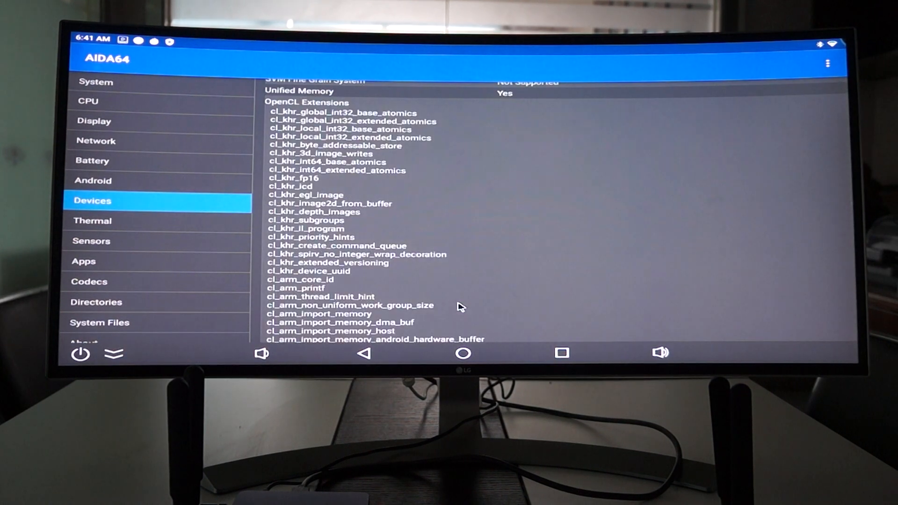
pyautogui.scroll(-3)
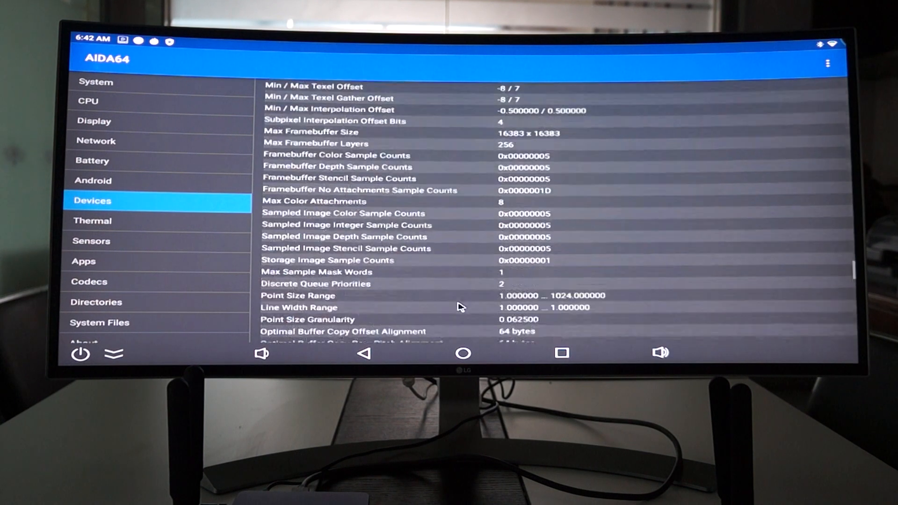
pyautogui.scroll(-3)
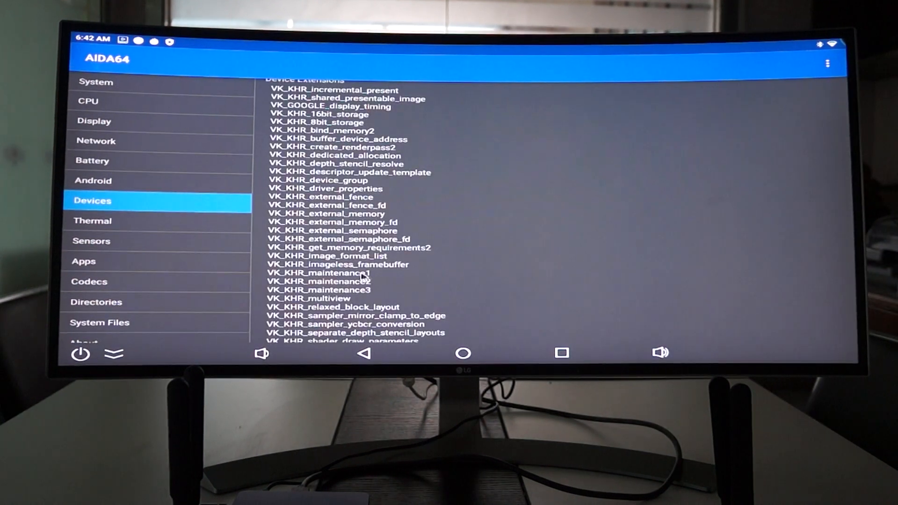
# - View AIDA64's Thermal, Sensors, Apps and Codecs pages
pyautogui.click(92, 220)
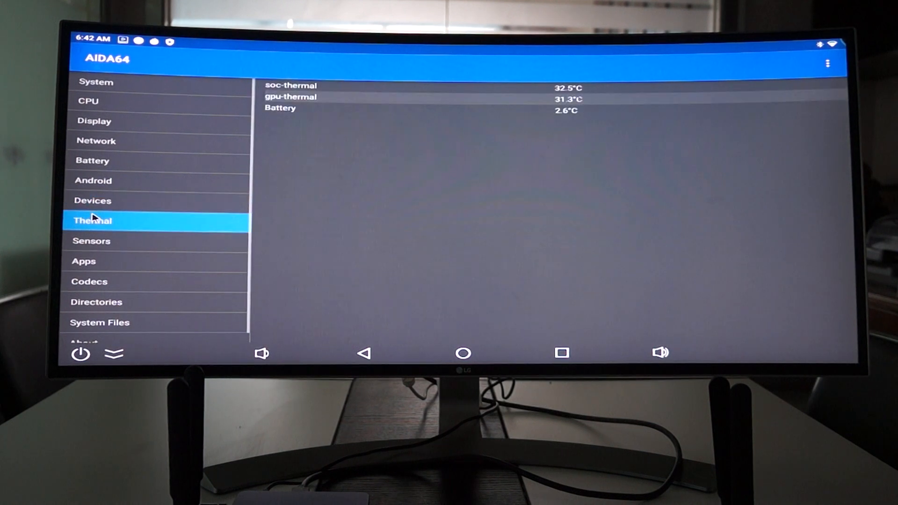
pyautogui.click(92, 241)
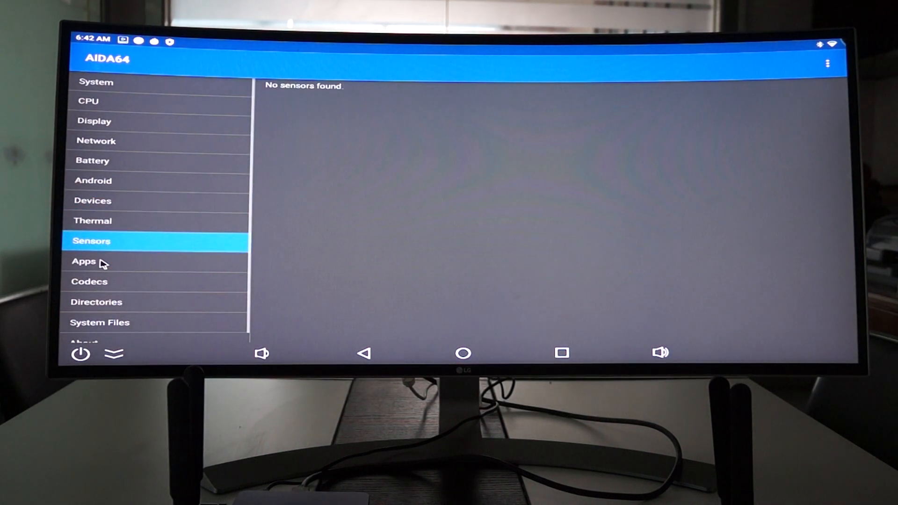
pyautogui.click(83, 261)
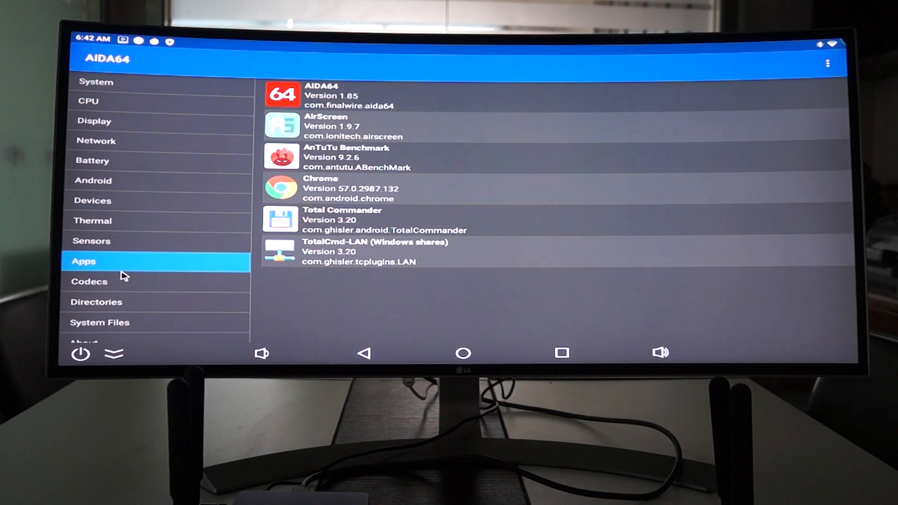
pyautogui.click(90, 281)
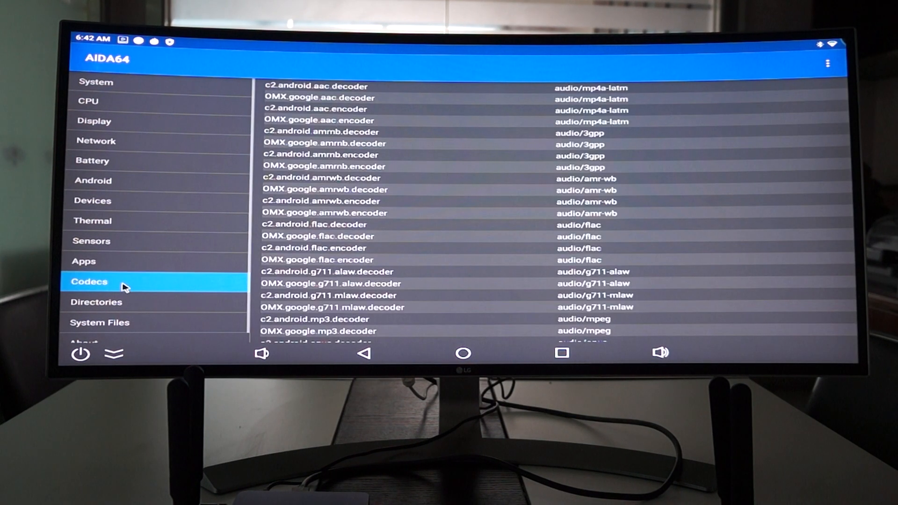
# - Scroll the sidebar and view the Directories, System Files and About pages
pyautogui.scroll(-3)
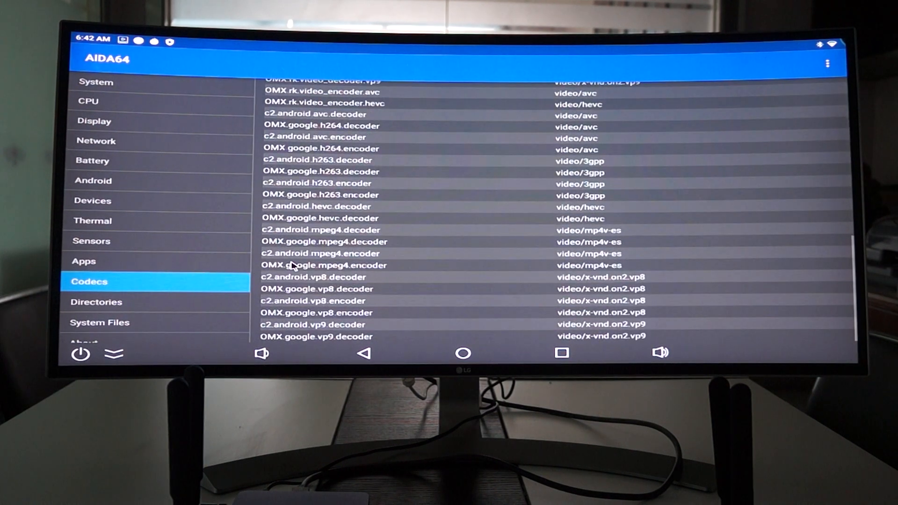
pyautogui.click(95, 302)
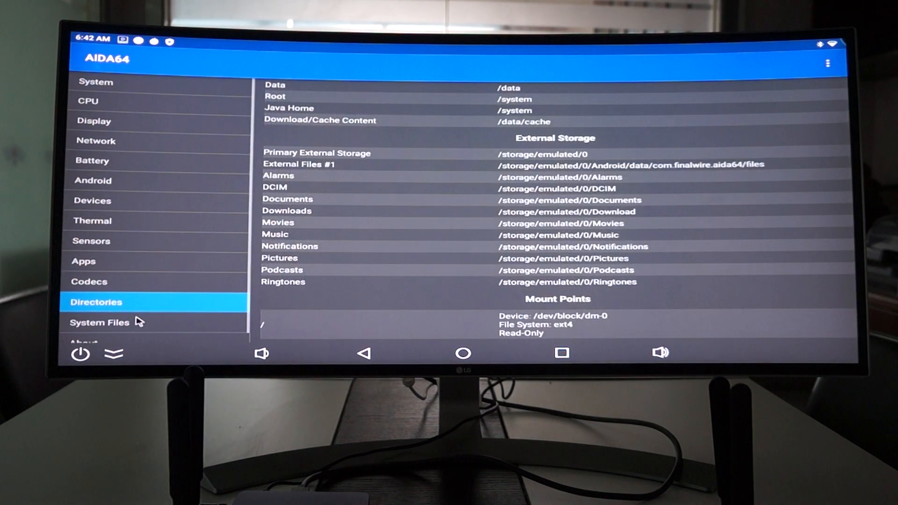
pyautogui.click(101, 322)
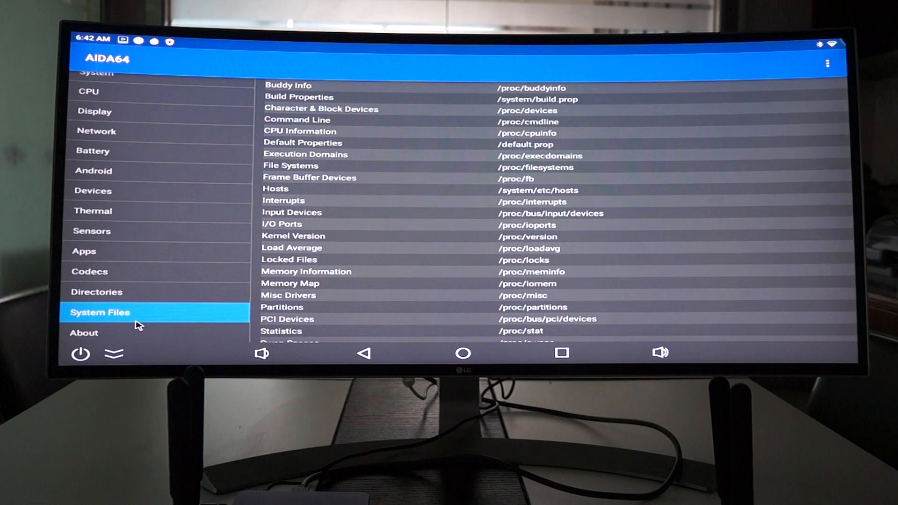
pyautogui.click(84, 333)
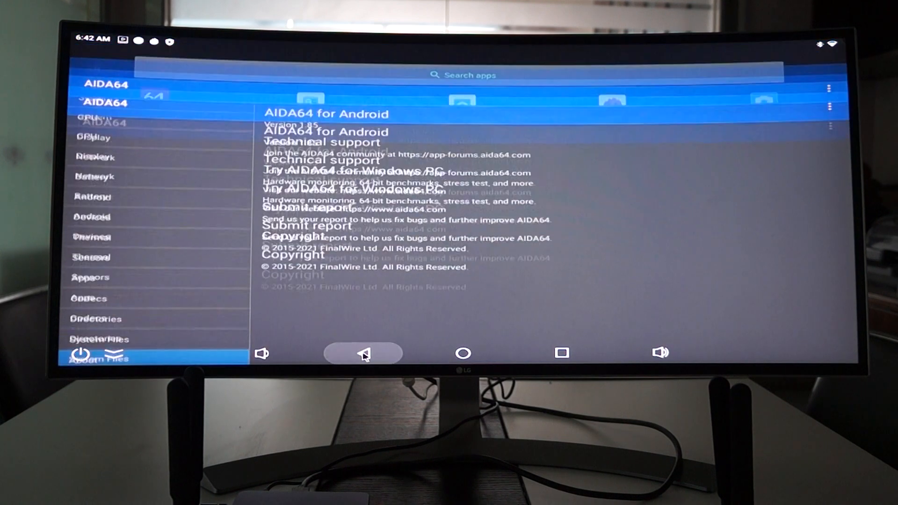
# - Leave AIDA64, launch Chrome and load ugoos.co from the address bar
pyautogui.click(364, 353)
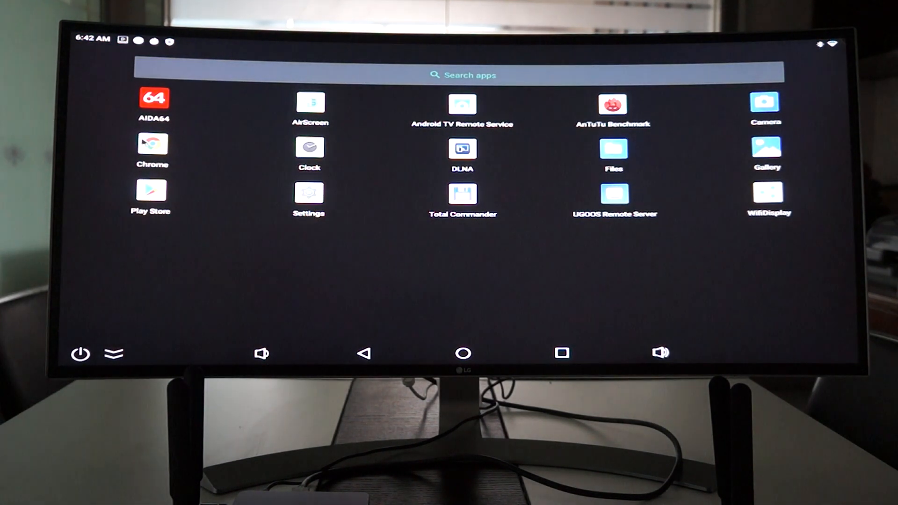
pyautogui.click(152, 146)
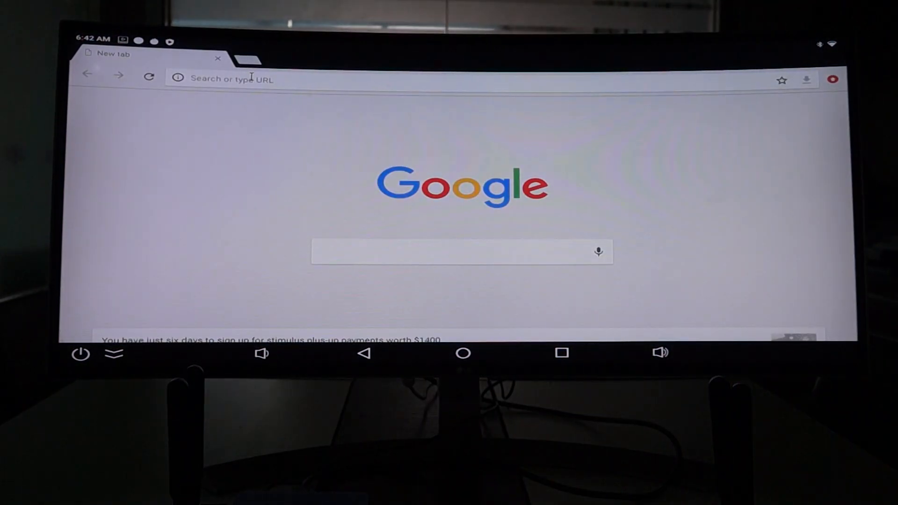
pyautogui.click(232, 78)
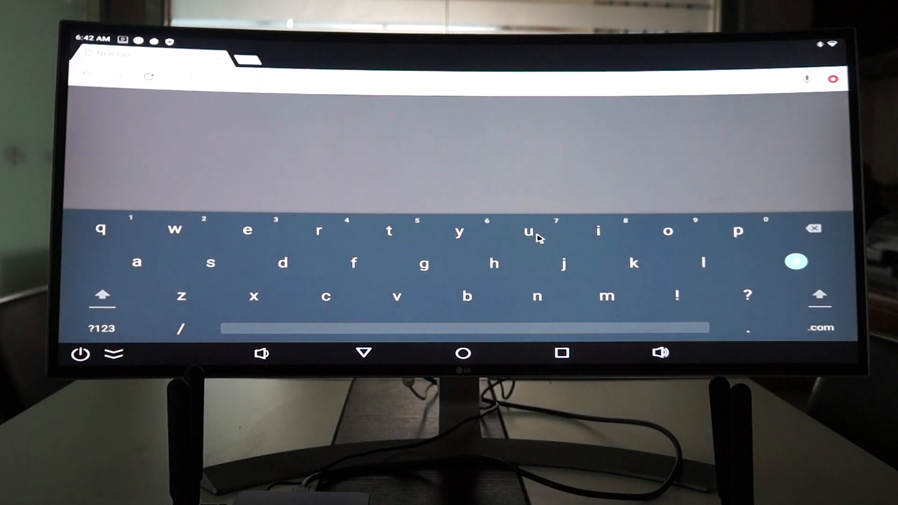
pyautogui.write('ugg')
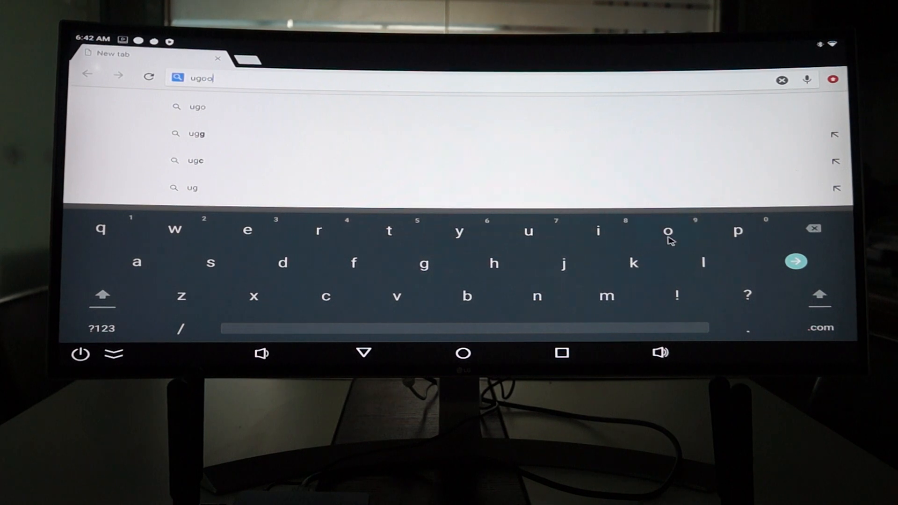
pyautogui.click(668, 229)
pyautogui.write('s c')
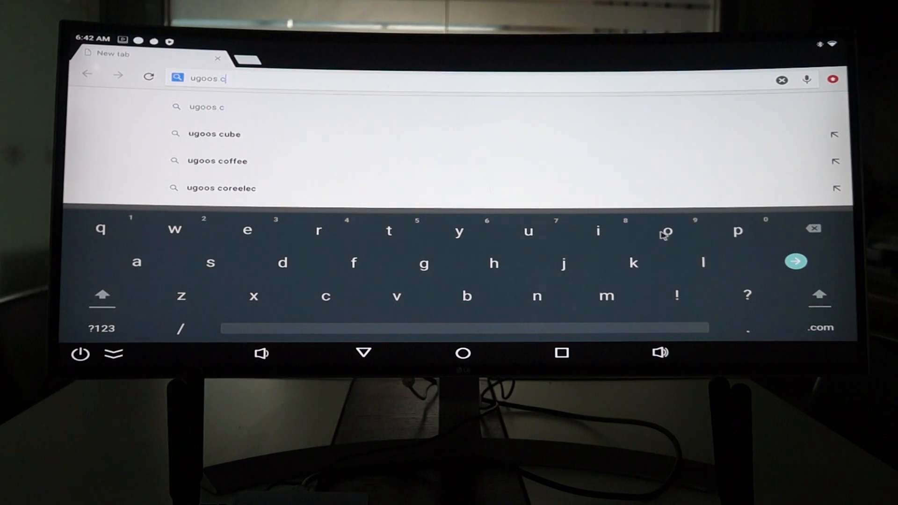
pyautogui.write('o')
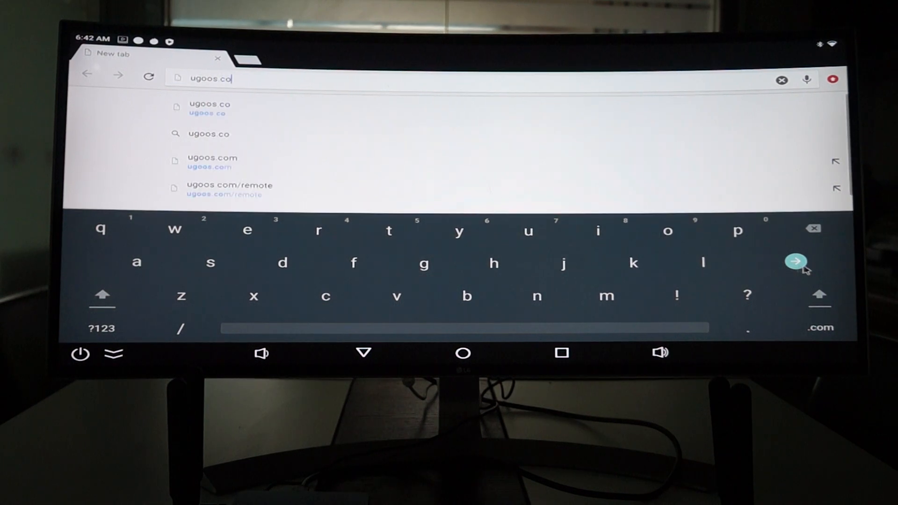
pyautogui.click(795, 262)
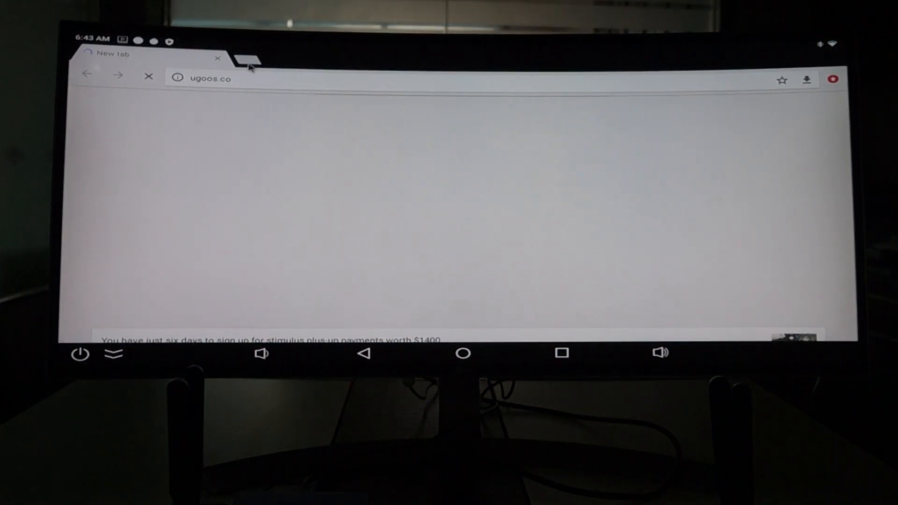
# - Open a second Chrome tab and load ugoos.co's UT8 PRO RK3568 8GB product page
pyautogui.click(246, 59)
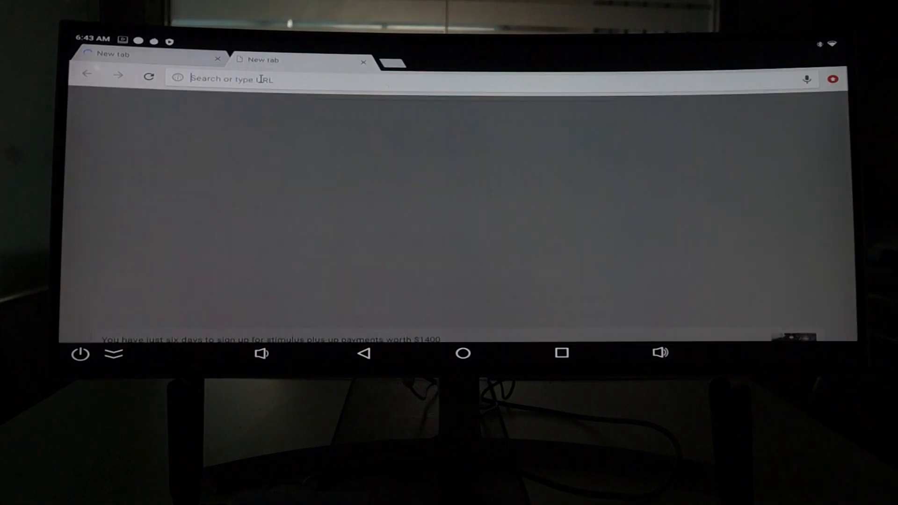
pyautogui.click(229, 80)
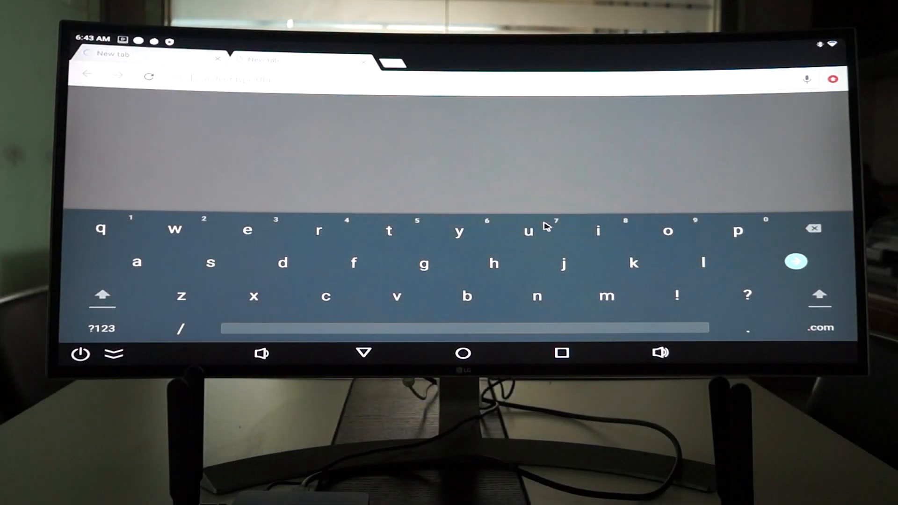
pyautogui.write('ugoos.co')
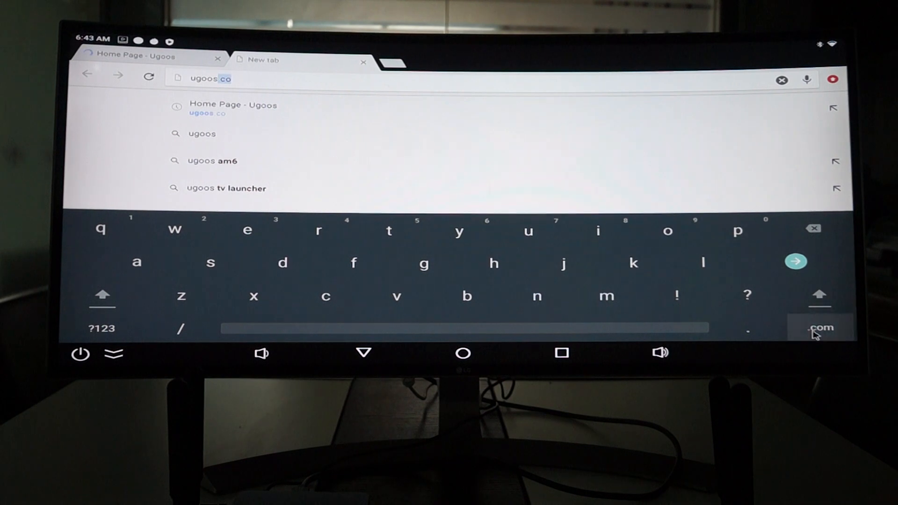
pyautogui.click(821, 327)
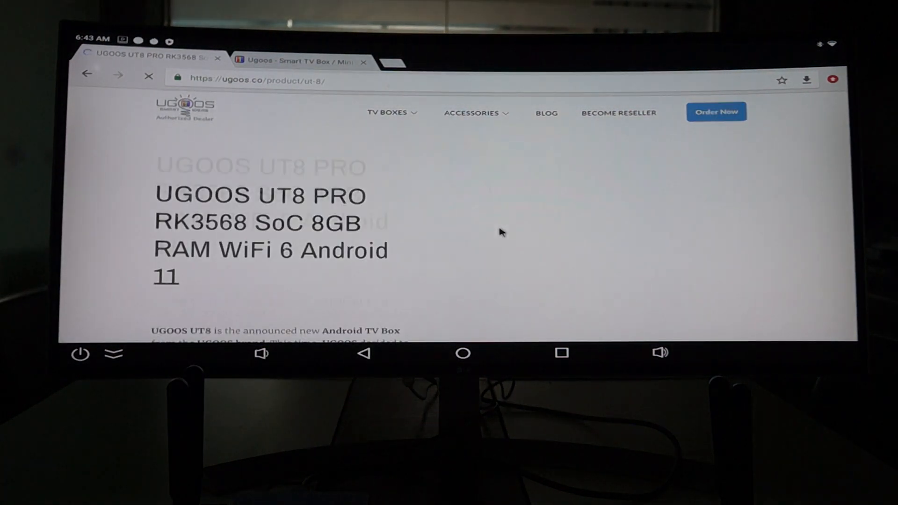
# - Scroll down the UT8 product page to its hardware specifications
pyautogui.scroll(-3)
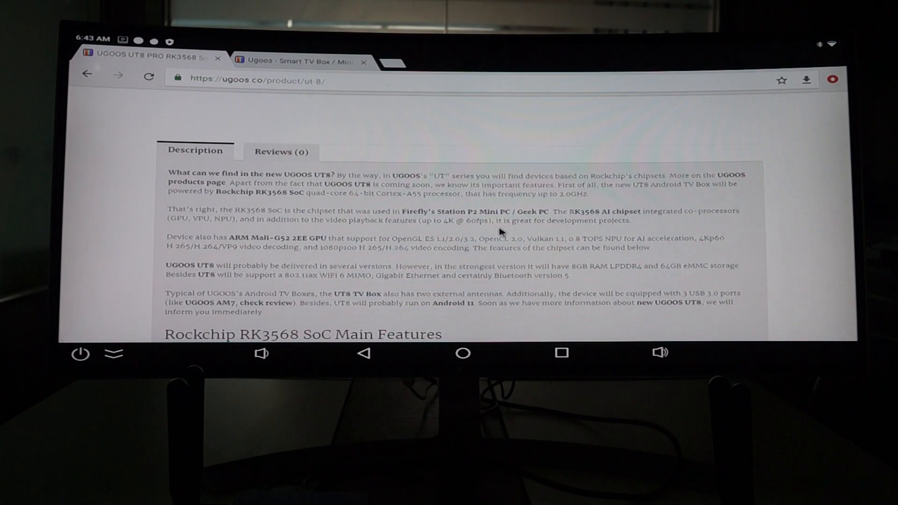
pyautogui.scroll(-3)
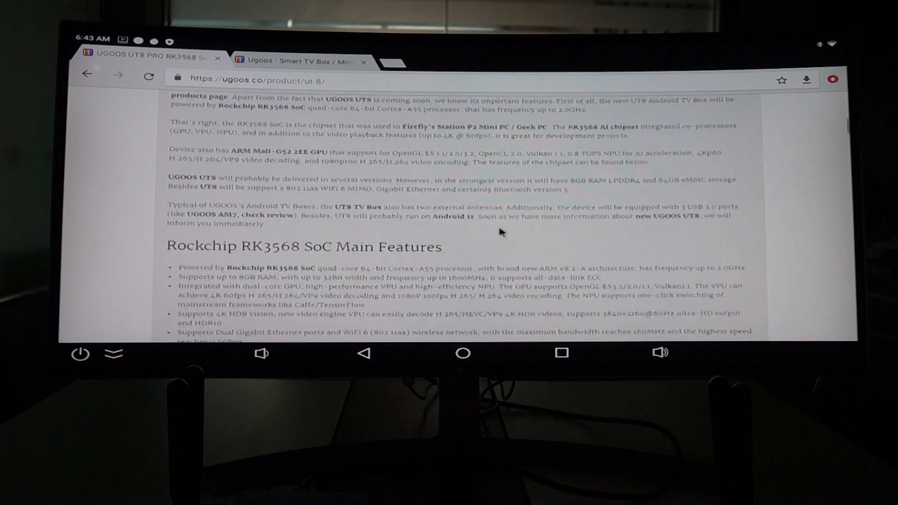
pyautogui.scroll(-3)
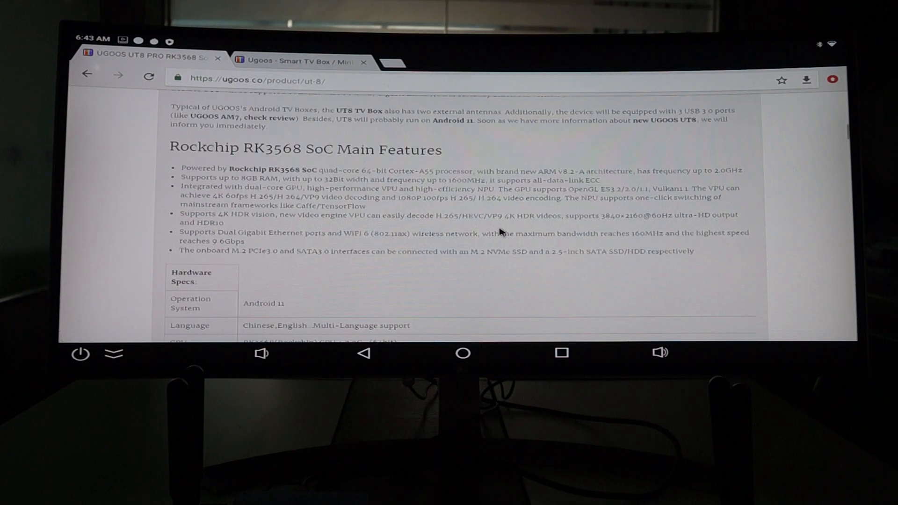
pyautogui.scroll(-3)
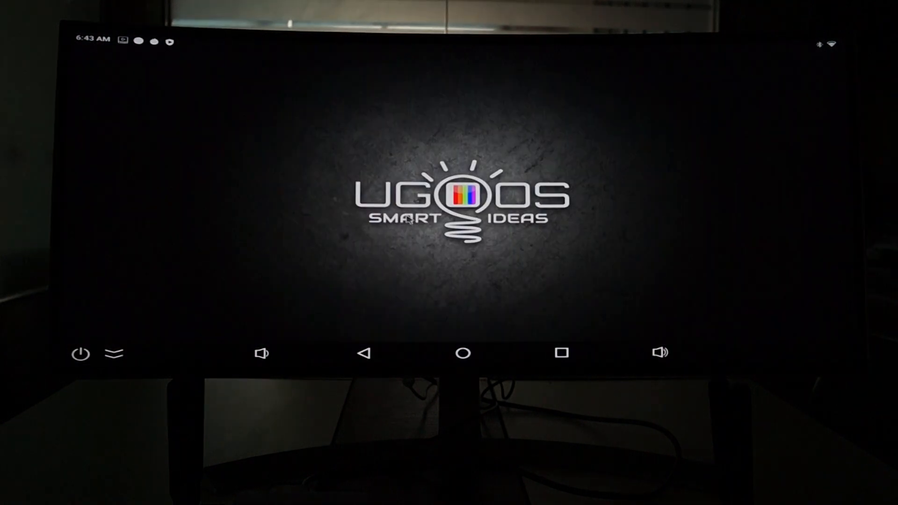
# - Open Settings > Device Preferences > About and scroll through UT8, Android 11 and firmware 1.0.1 details
pyautogui.click(561, 353)
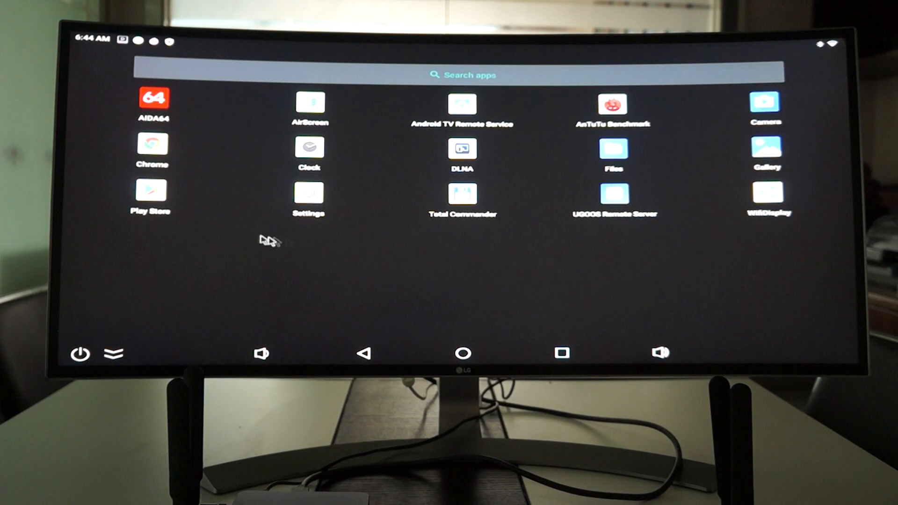
pyautogui.click(308, 194)
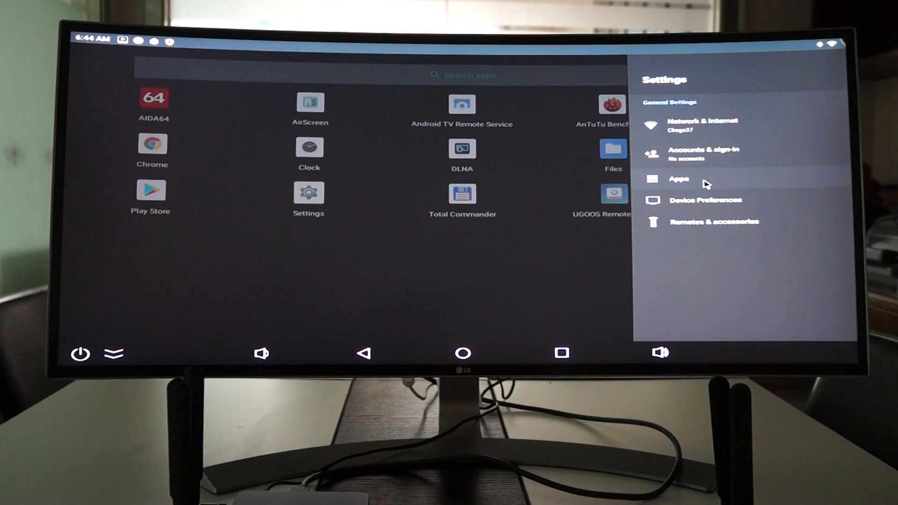
pyautogui.moveTo(705, 199)
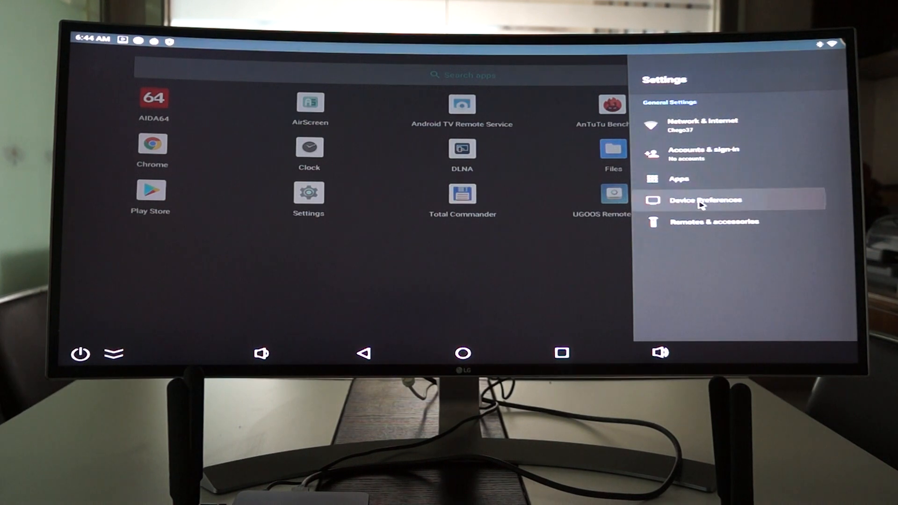
pyautogui.click(707, 199)
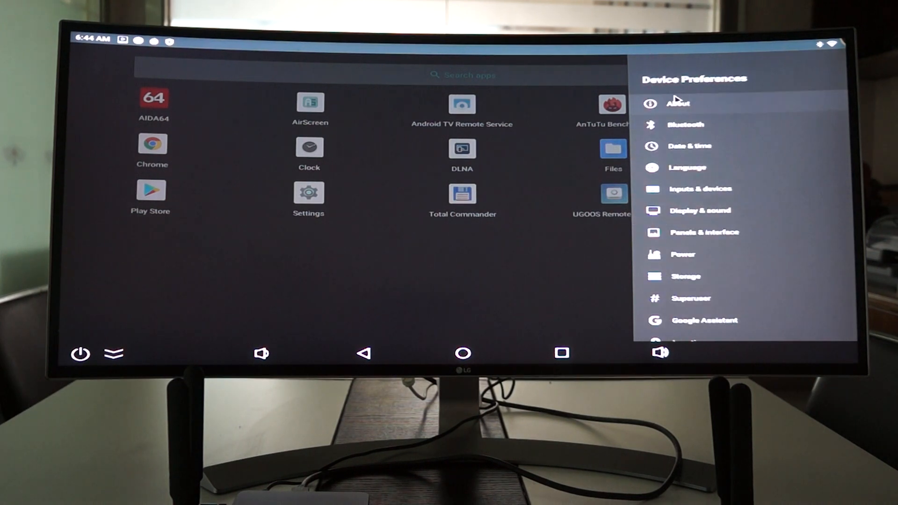
pyautogui.click(678, 103)
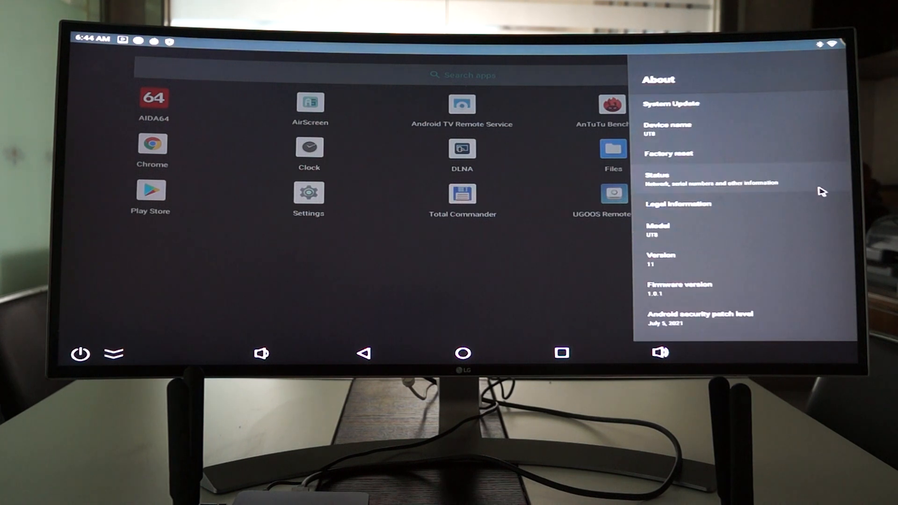
pyautogui.scroll(-3)
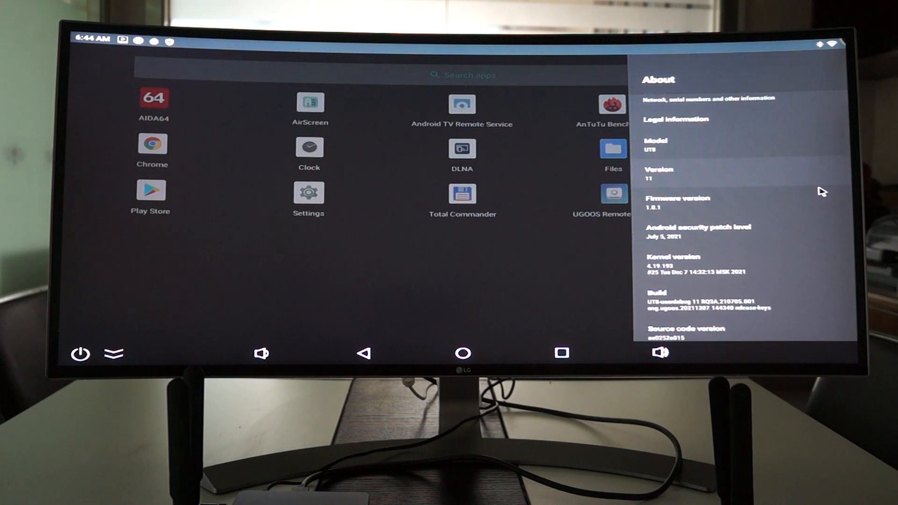
pyautogui.scroll(-3)
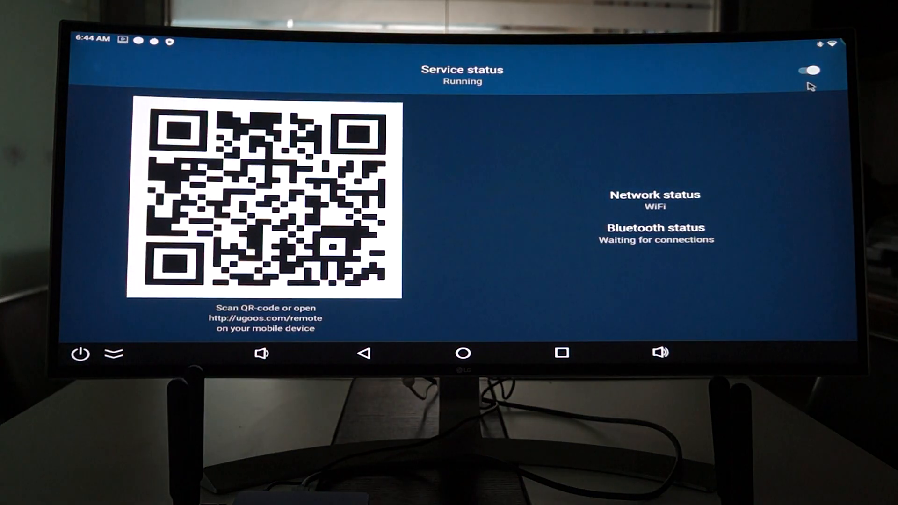
pyautogui.moveTo(390, 358)
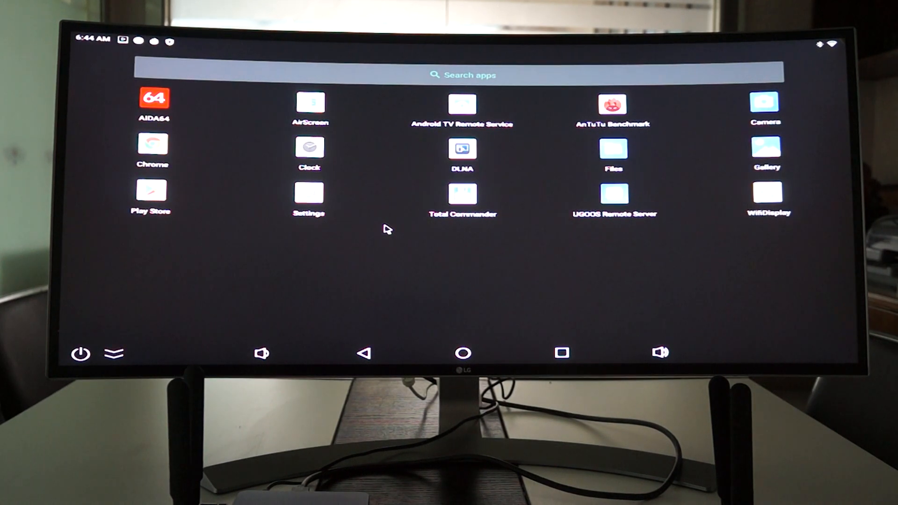
pyautogui.moveTo(573, 136)
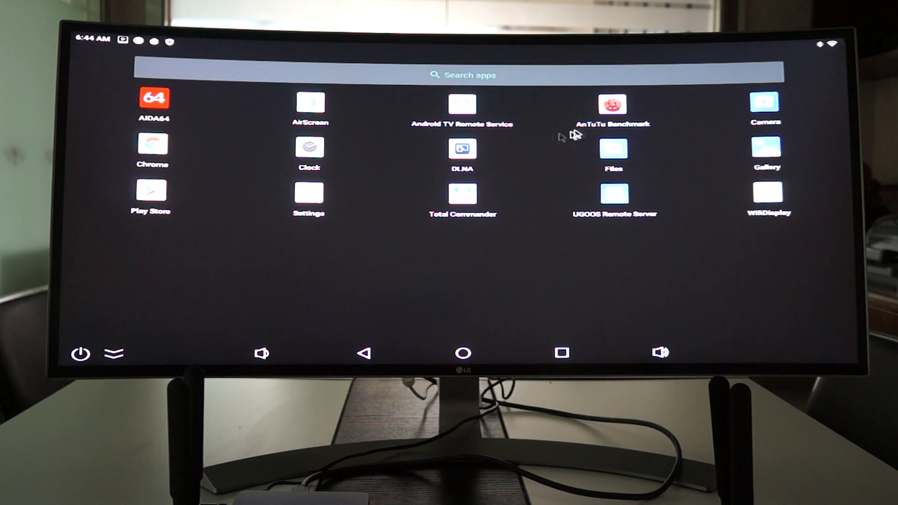
# - Reopen AnTuTu, view the 15415 Storage Test result with read/write speeds, and return home
pyautogui.click(613, 104)
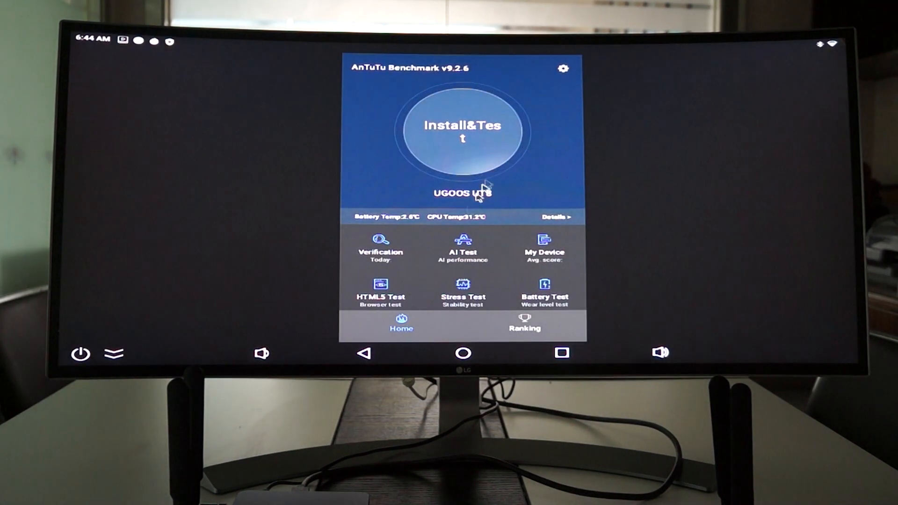
pyautogui.click(463, 290)
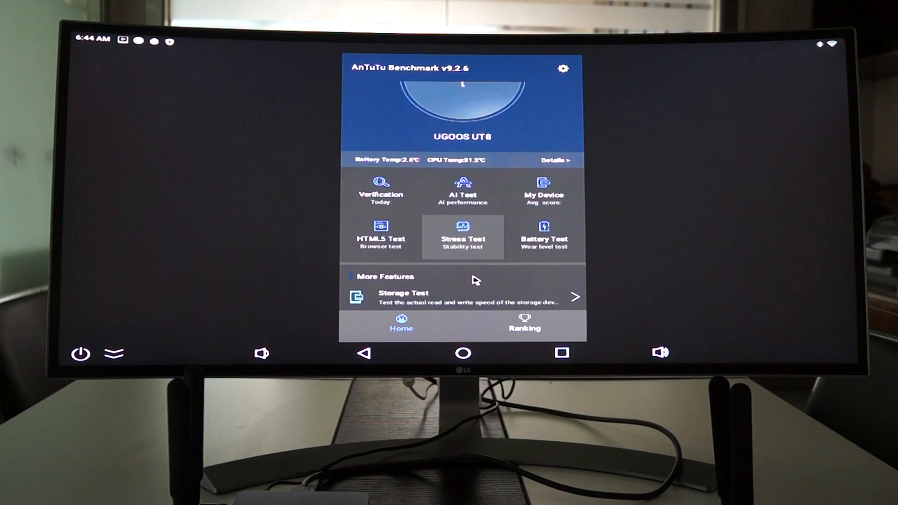
pyautogui.scroll(-3)
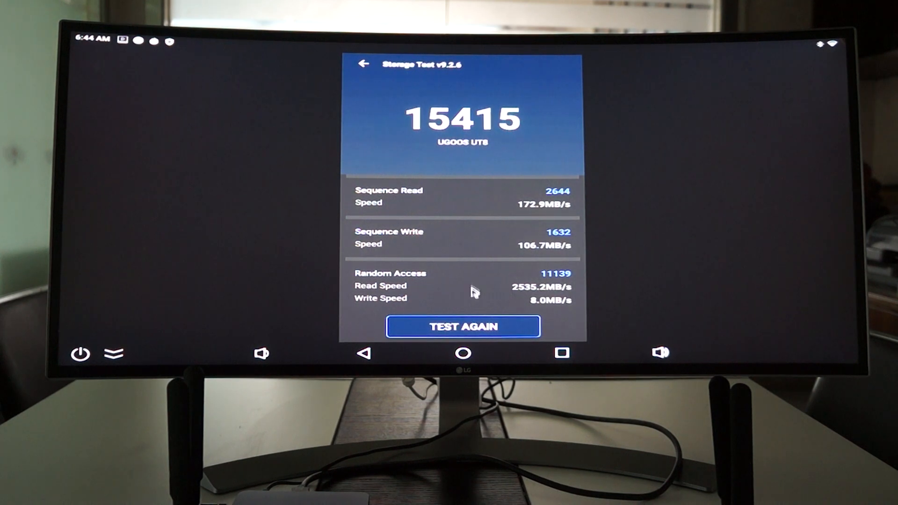
pyautogui.moveTo(745, 83)
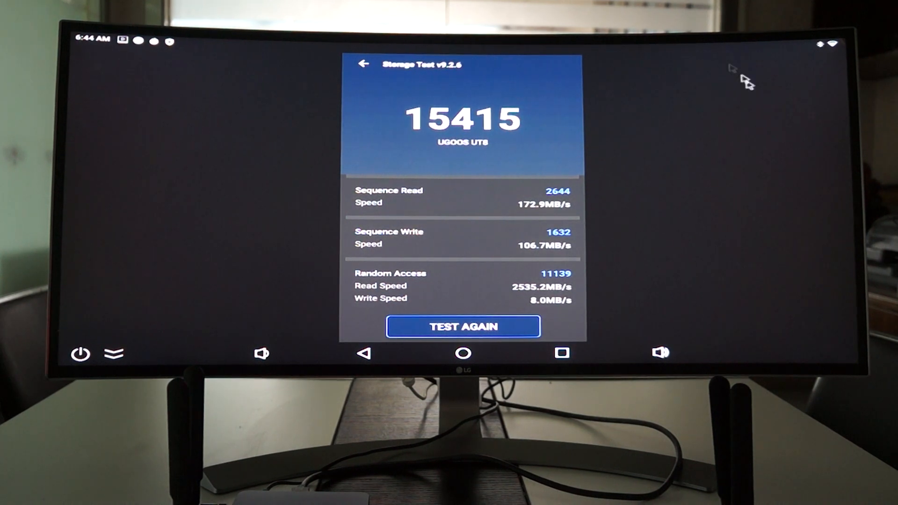
pyautogui.click(365, 353)
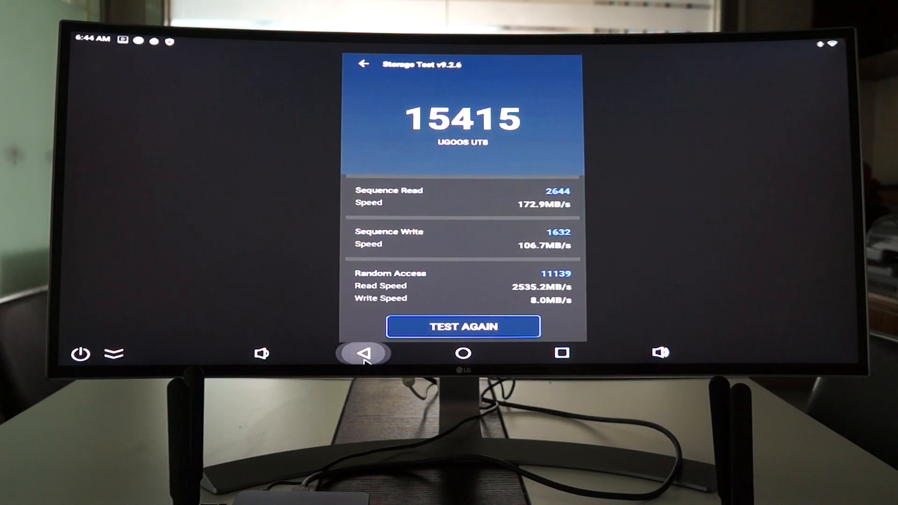
pyautogui.click(365, 353)
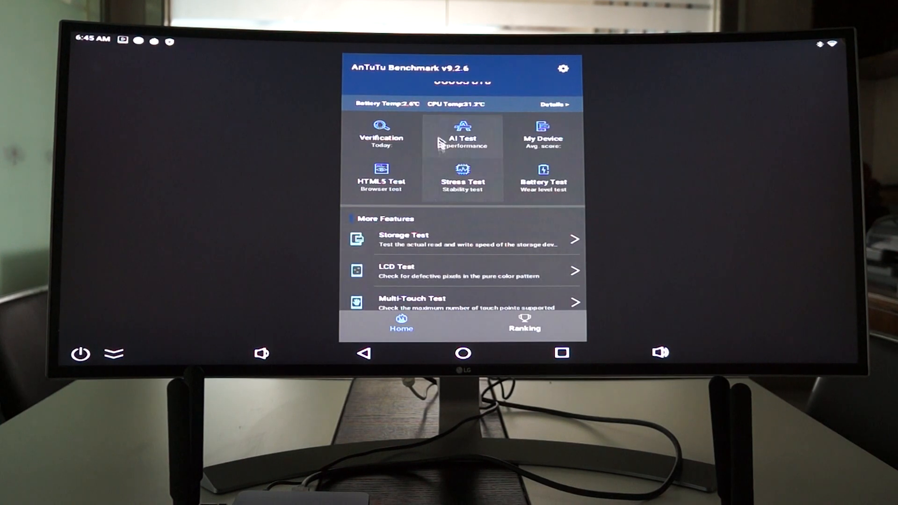
# - View the AI Test plugin download prompt, then exit AnTuTu to the app list
pyautogui.click(462, 136)
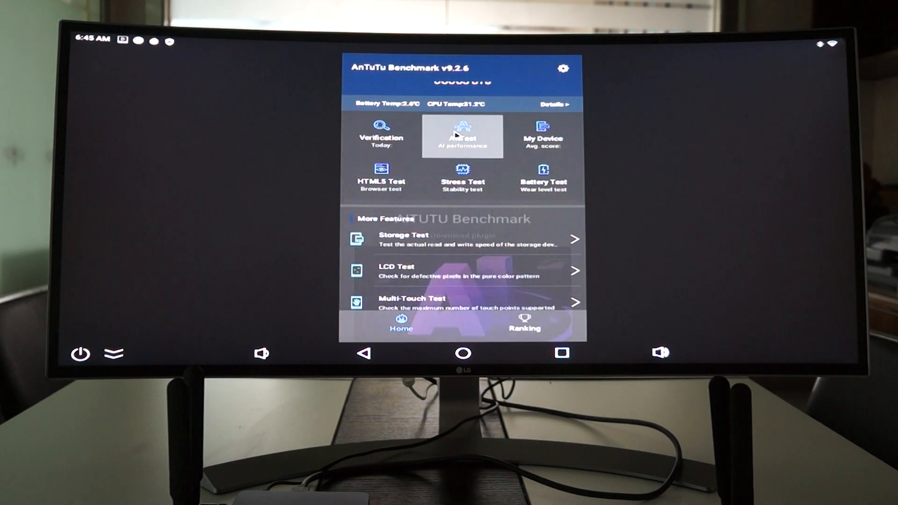
pyautogui.click(462, 135)
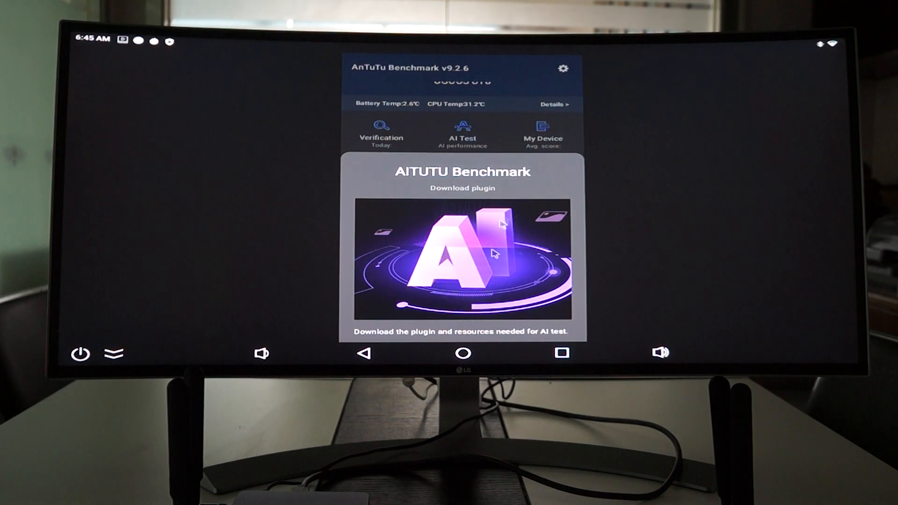
pyautogui.moveTo(378, 355)
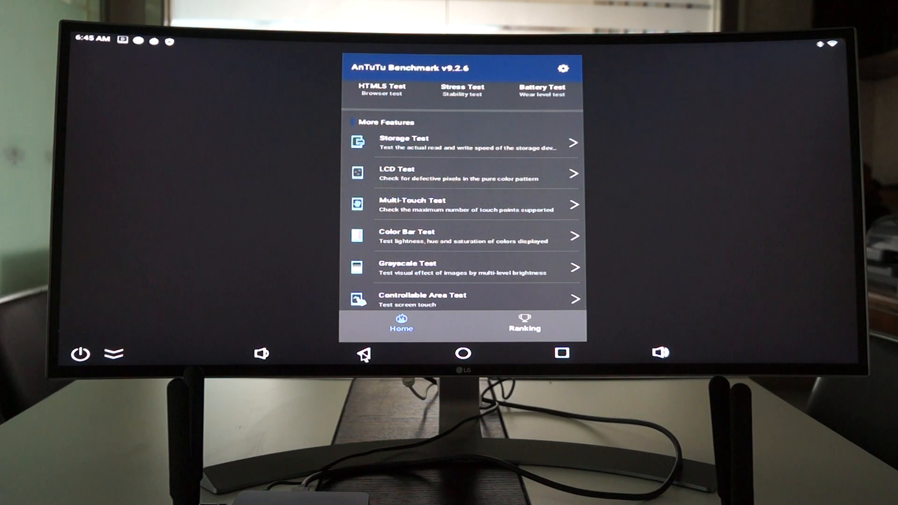
pyautogui.click(364, 352)
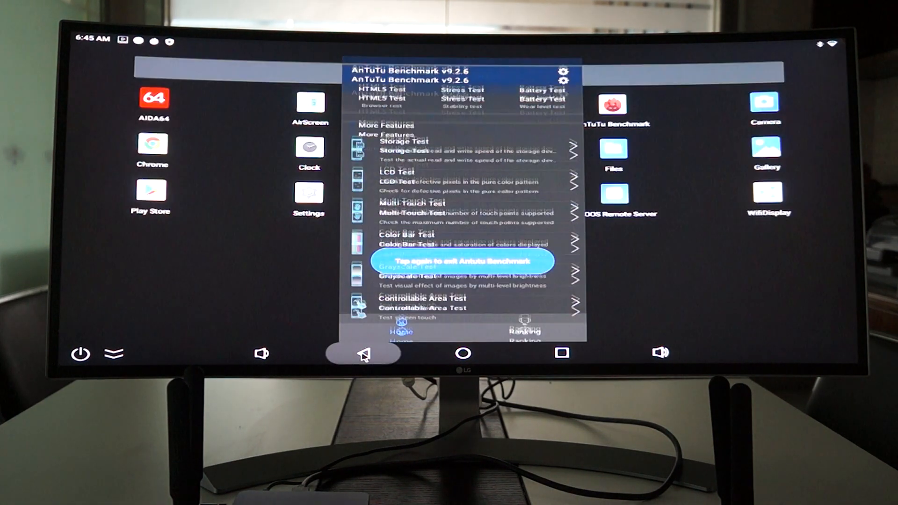
pyautogui.click(363, 353)
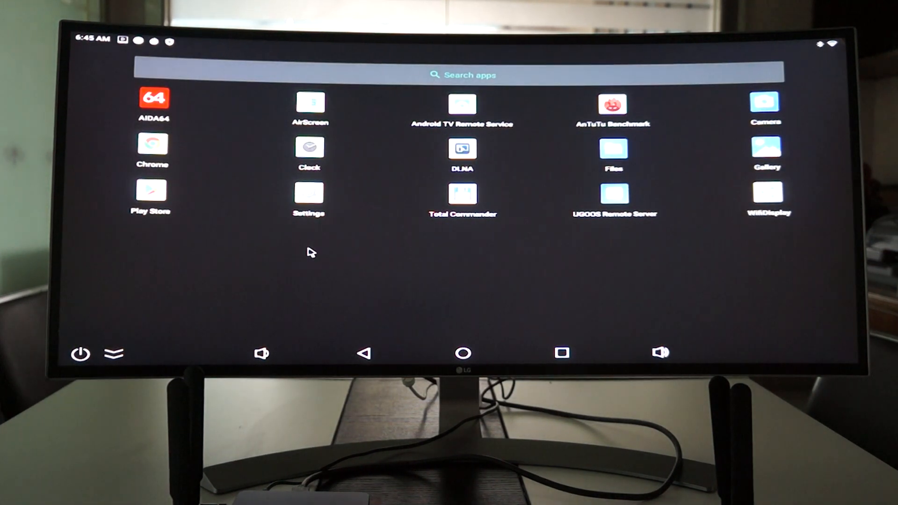
pyautogui.moveTo(338, 254)
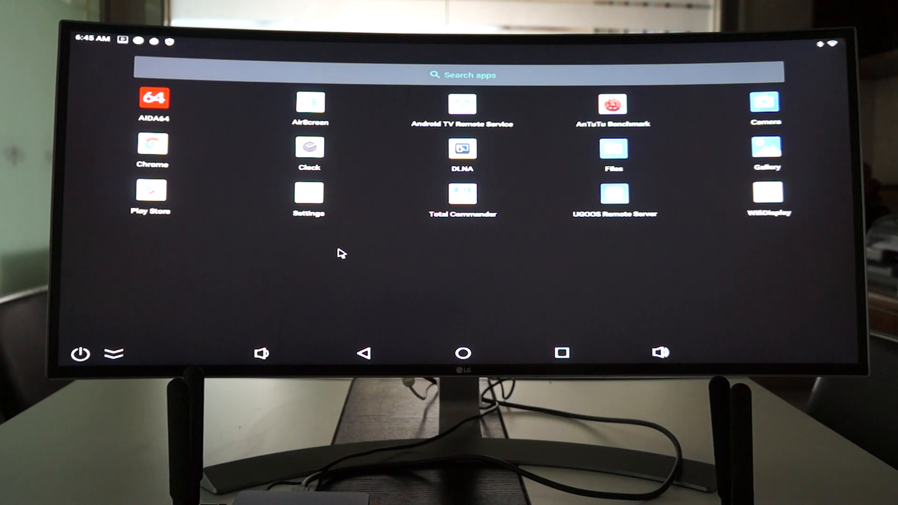